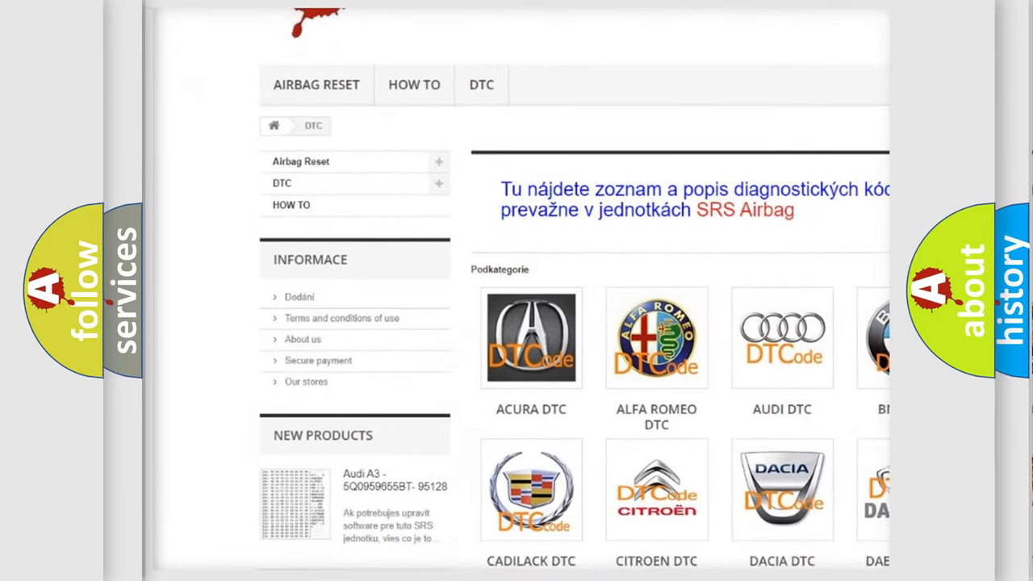
scroll(down, 3)
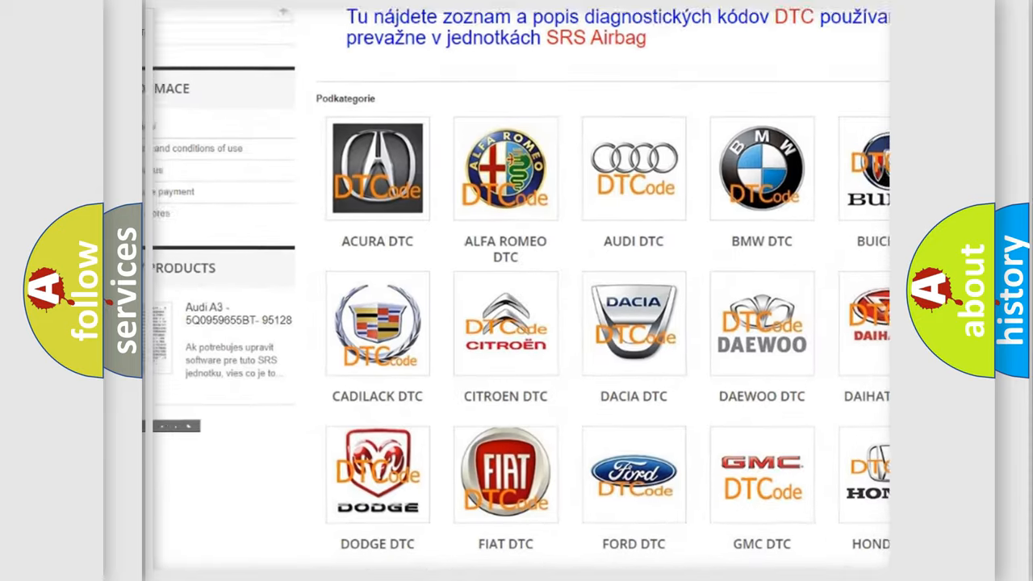
scroll(down, 3)
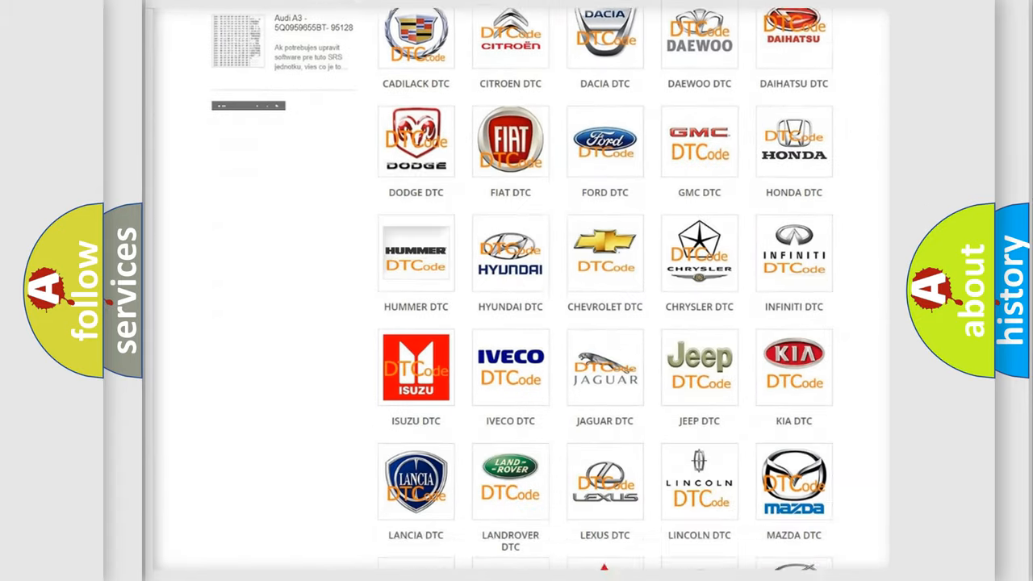
scroll(down, 3)
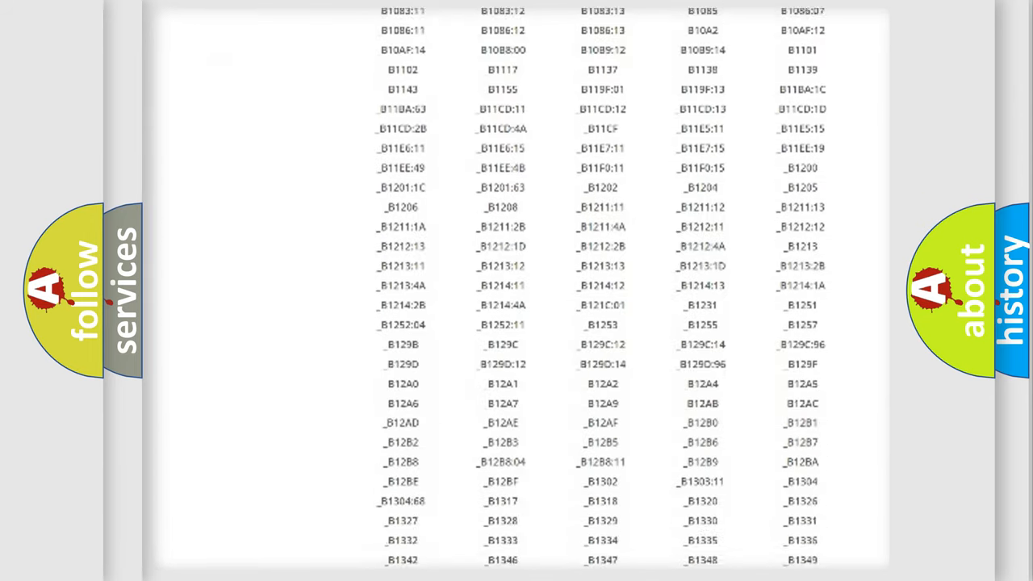
scroll(down, 3)
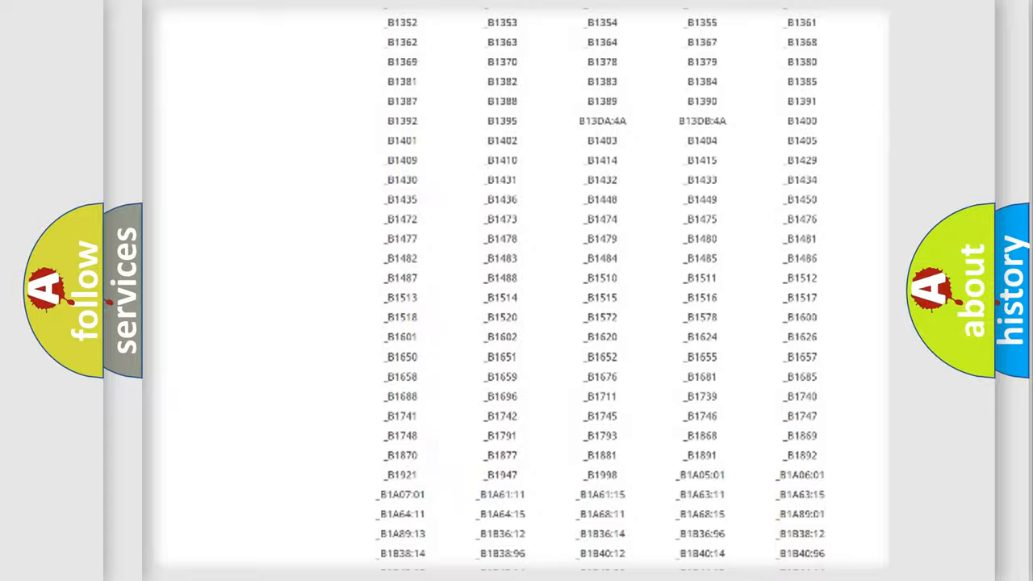